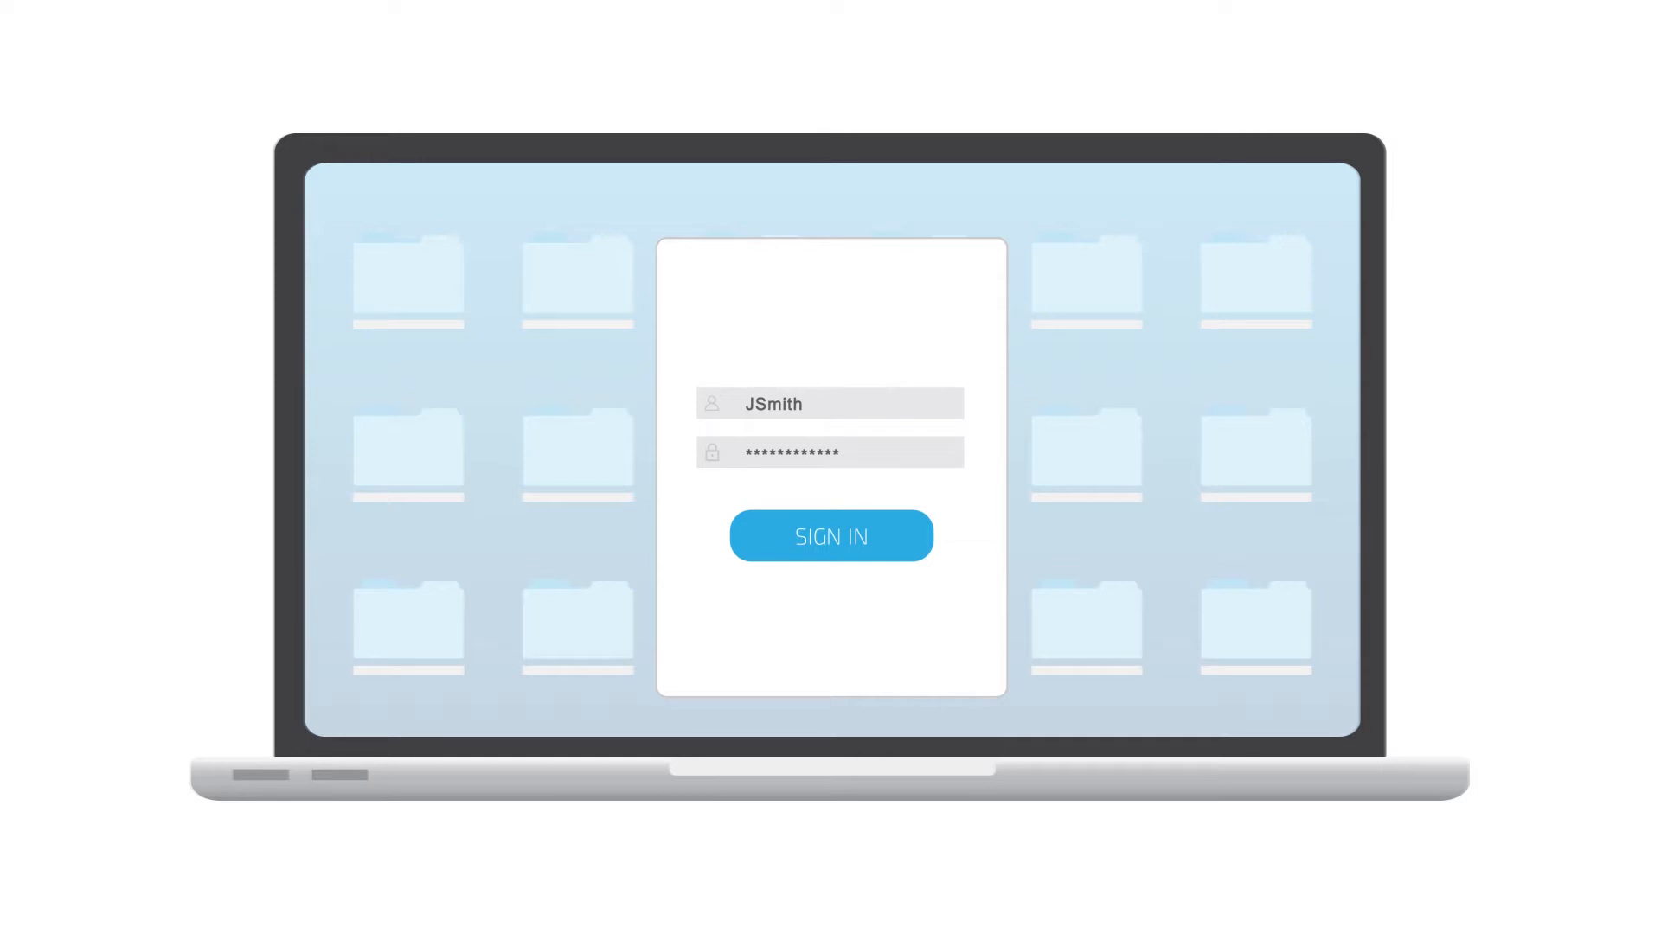
Advance the animation from the laptop login scene to the enlarged 'Use pass phrase' form
click(830, 536)
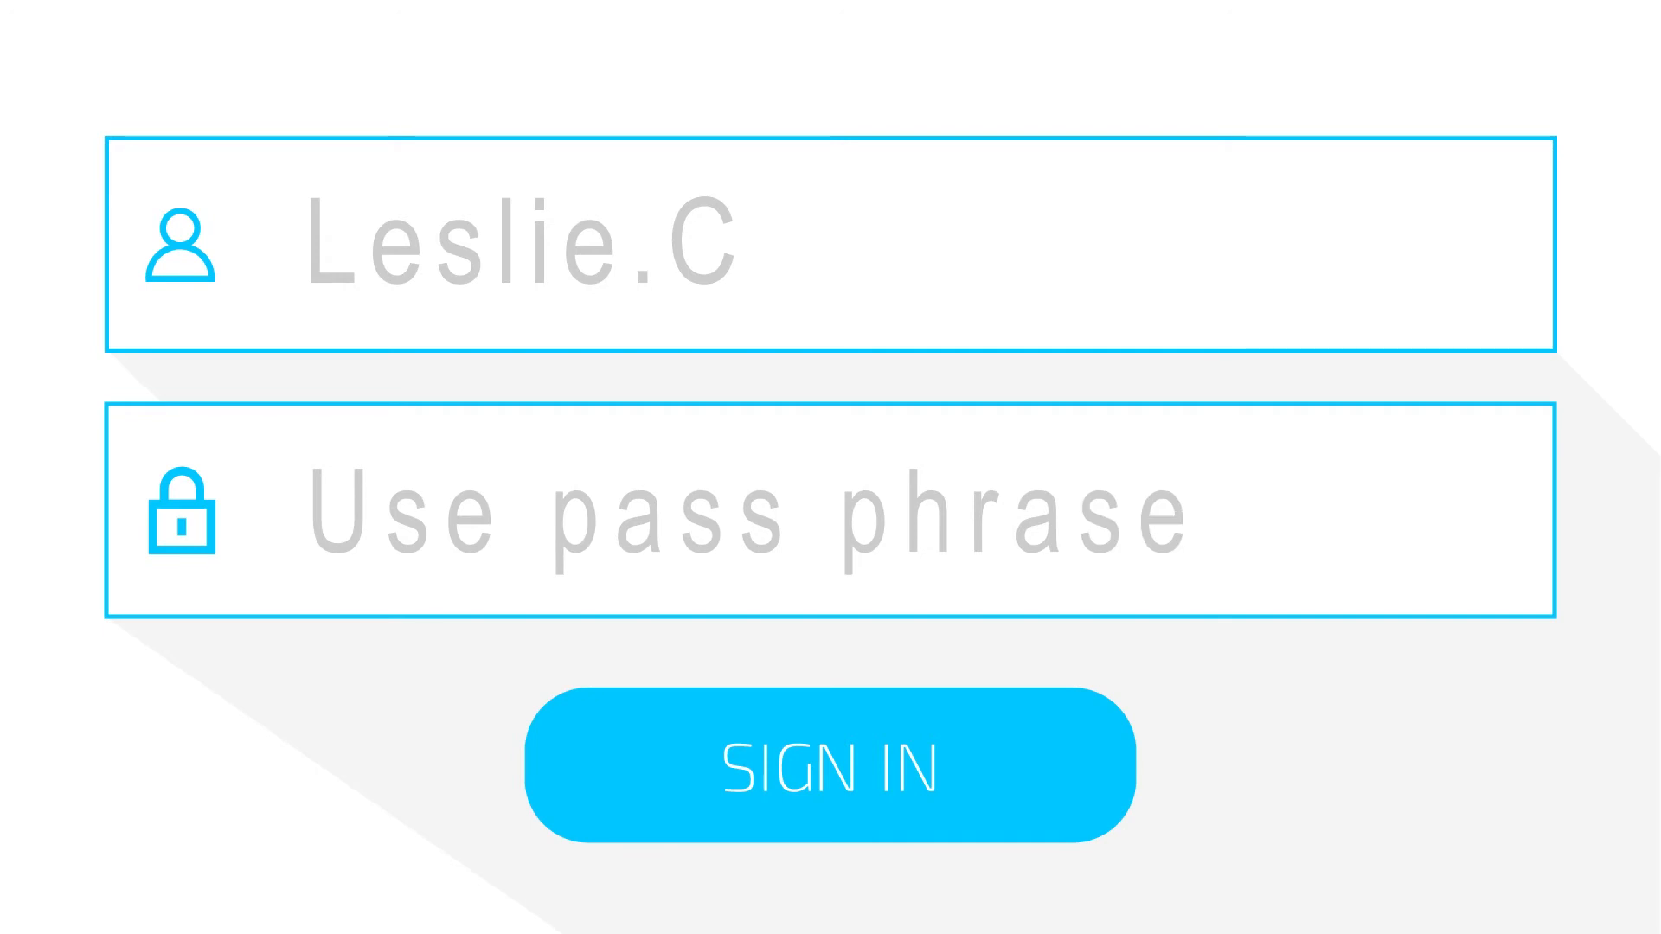
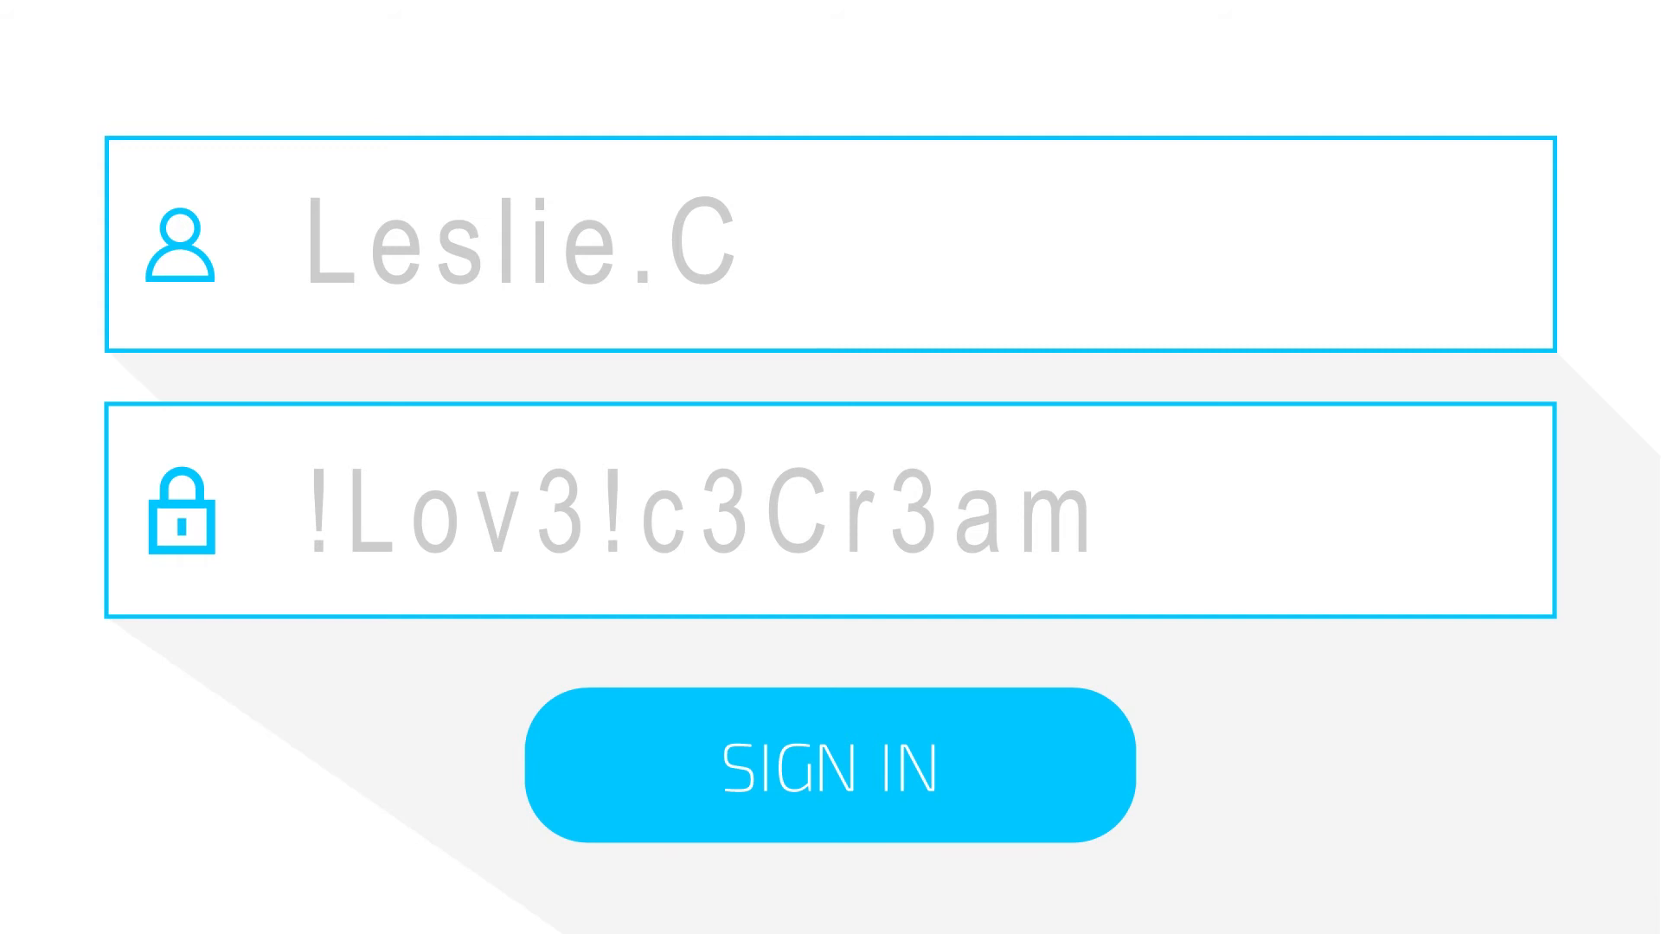